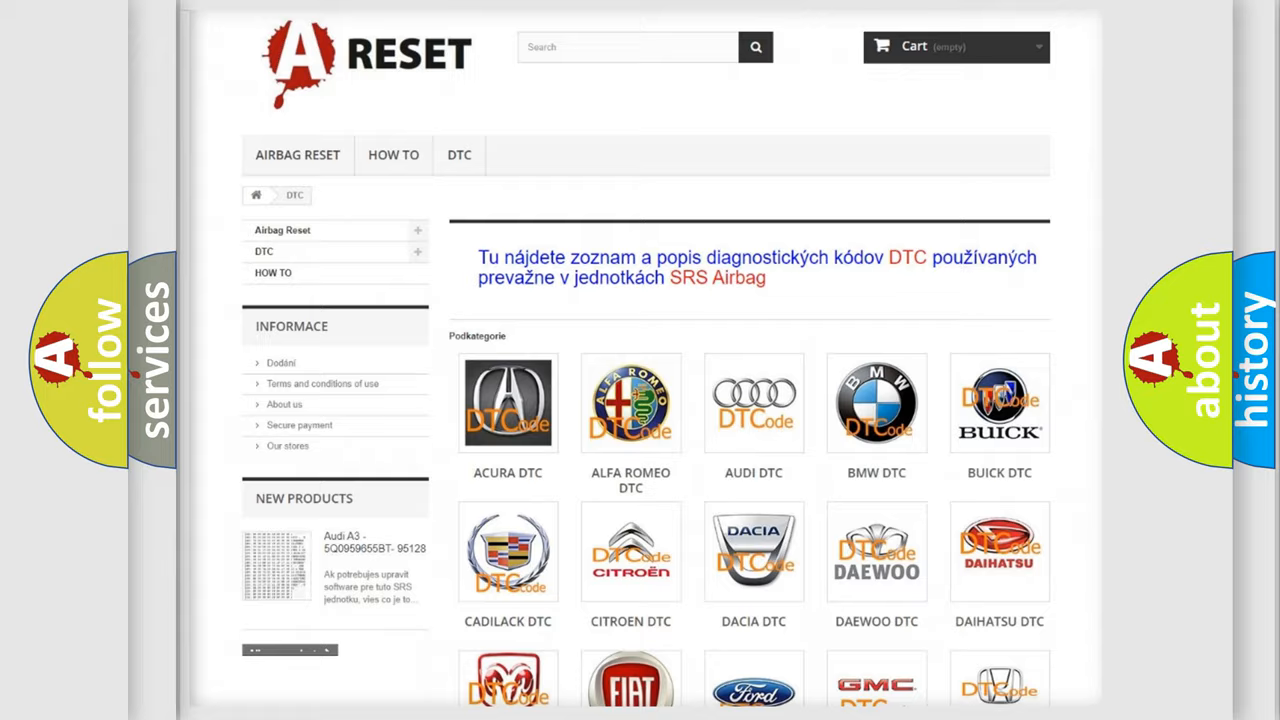
# Scroll the DTC brand grid and select the GMC logo to reach its trouble code page.
pyautogui.scroll(-3)
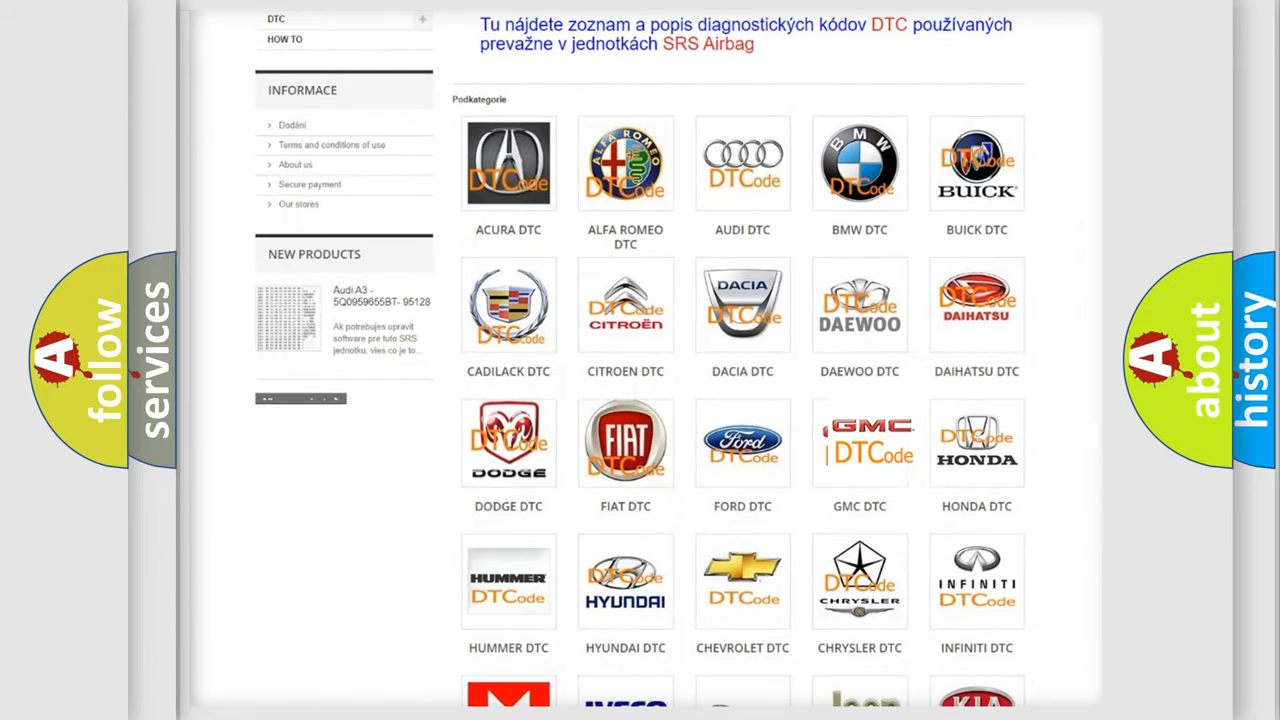
pyautogui.click(859, 442)
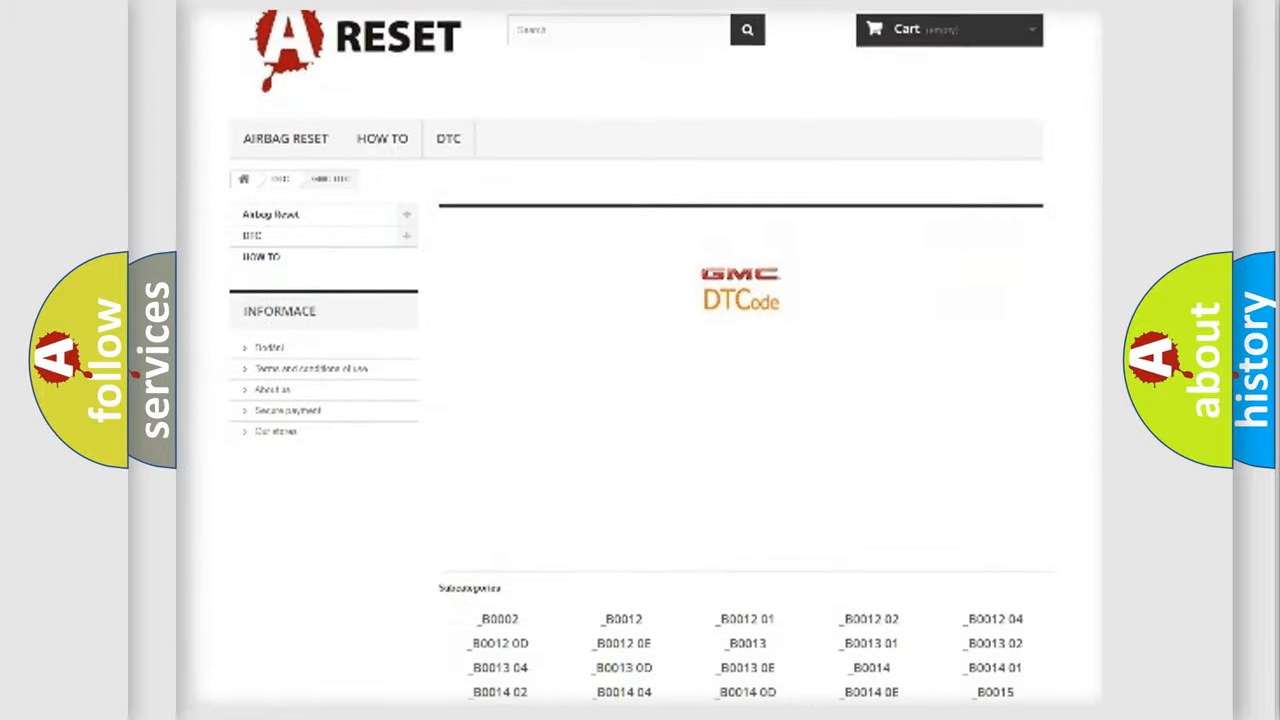
pyautogui.scroll(-3)
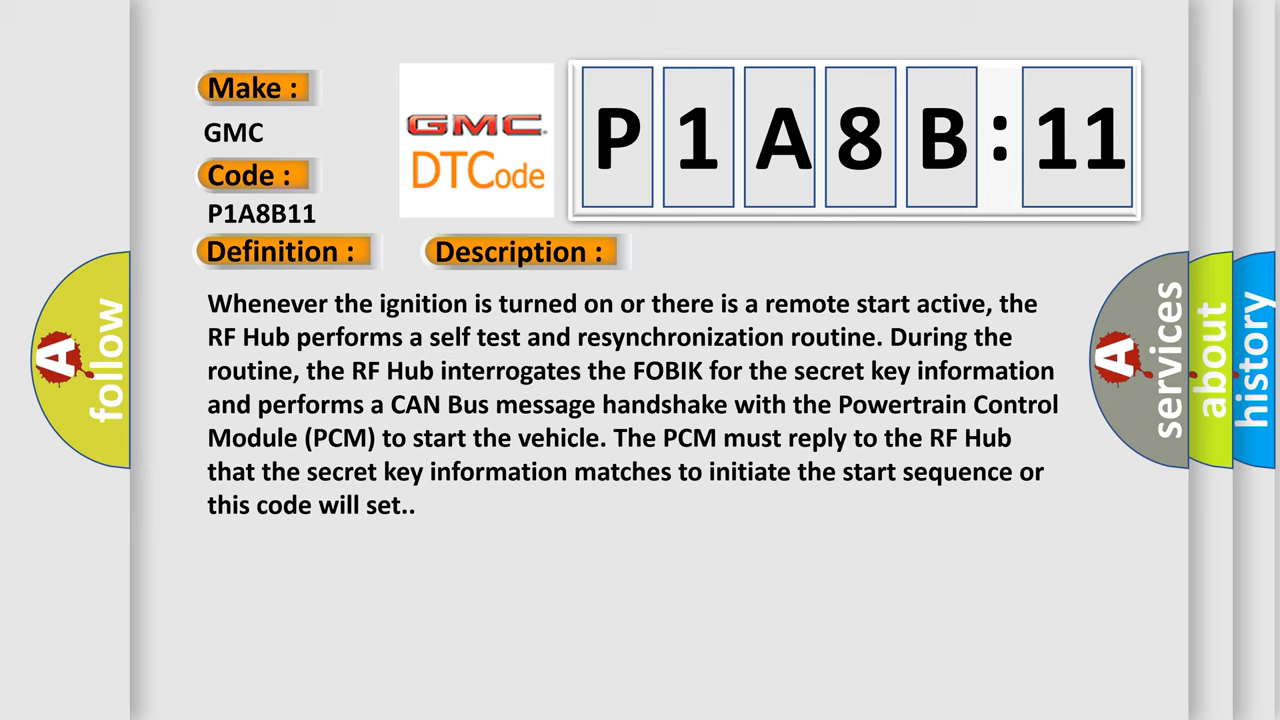
# Advance to the Cause slide: open run/start ignition feed to the PCM and a ground short.
pyautogui.click(735, 251)
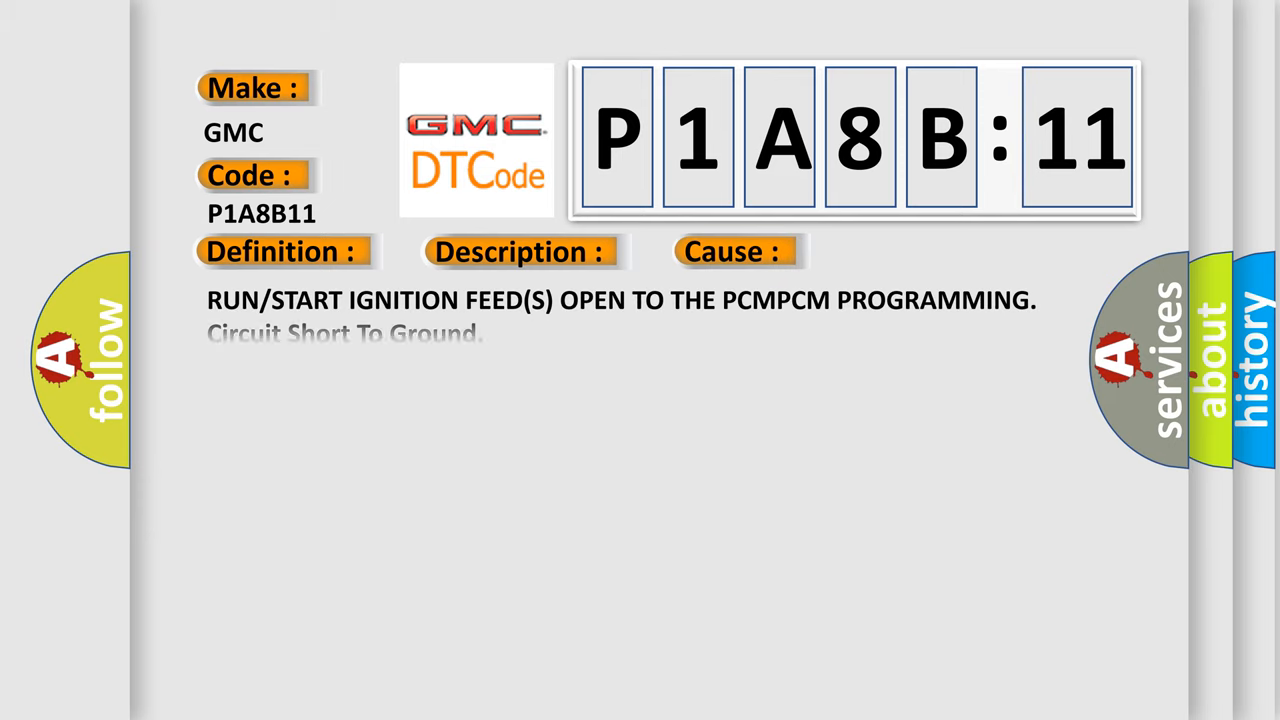